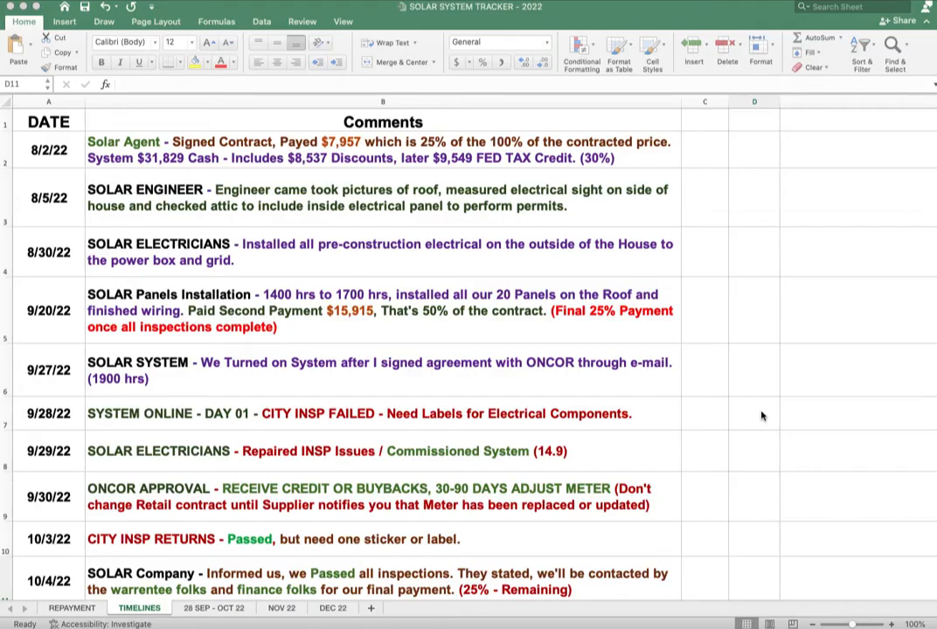
Step: Scroll the TIMELINES sheet to its last entry and select the 10/24/22 lunch meeting note
scroll(down, 3)
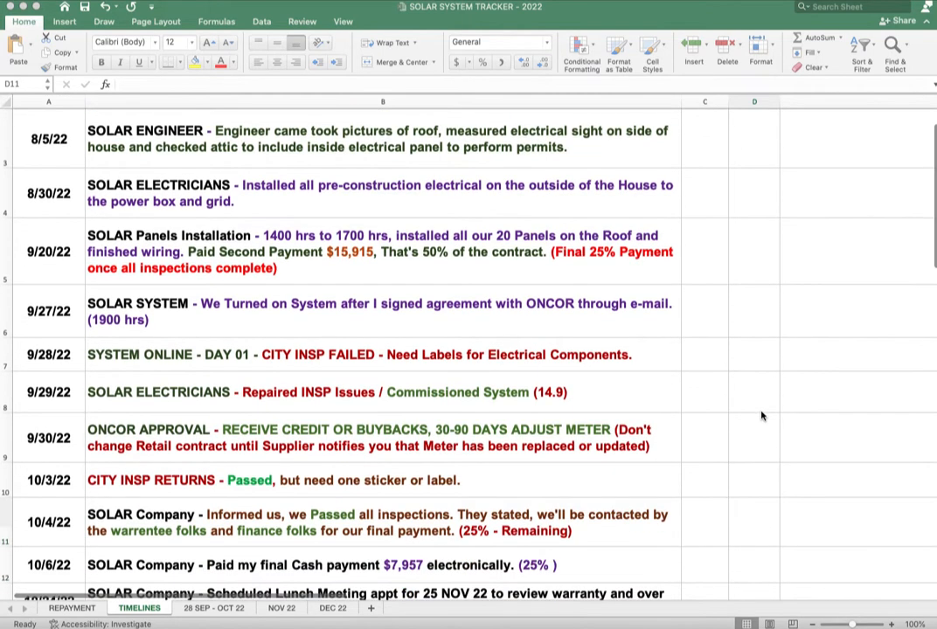
scroll(down, 3)
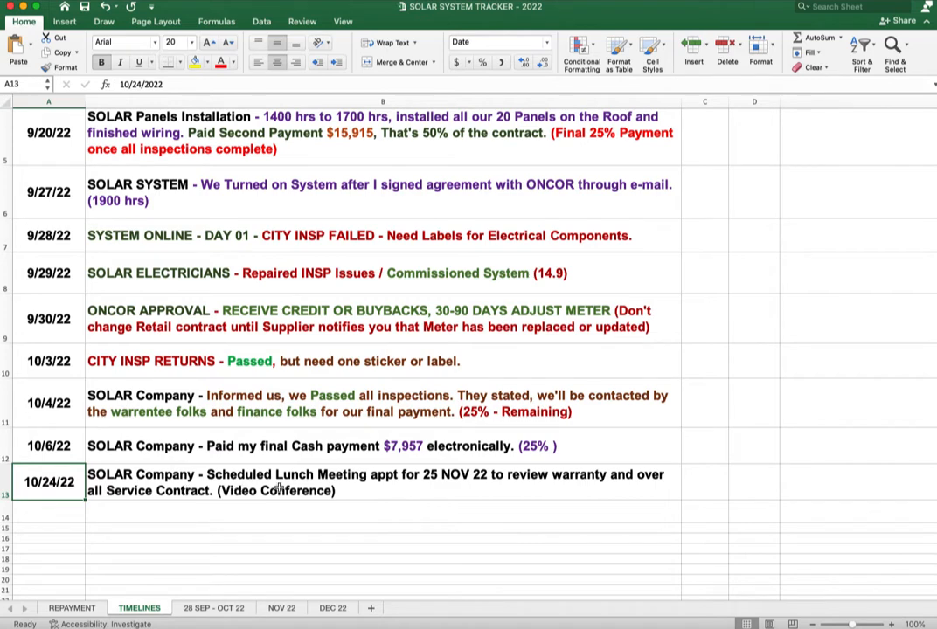
click(383, 482)
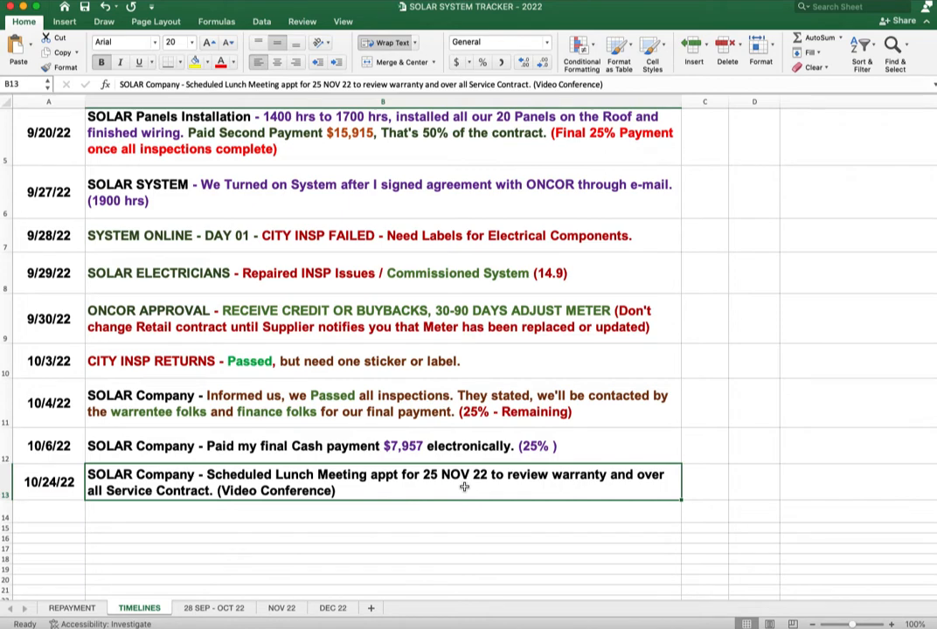
mouse_move(612, 489)
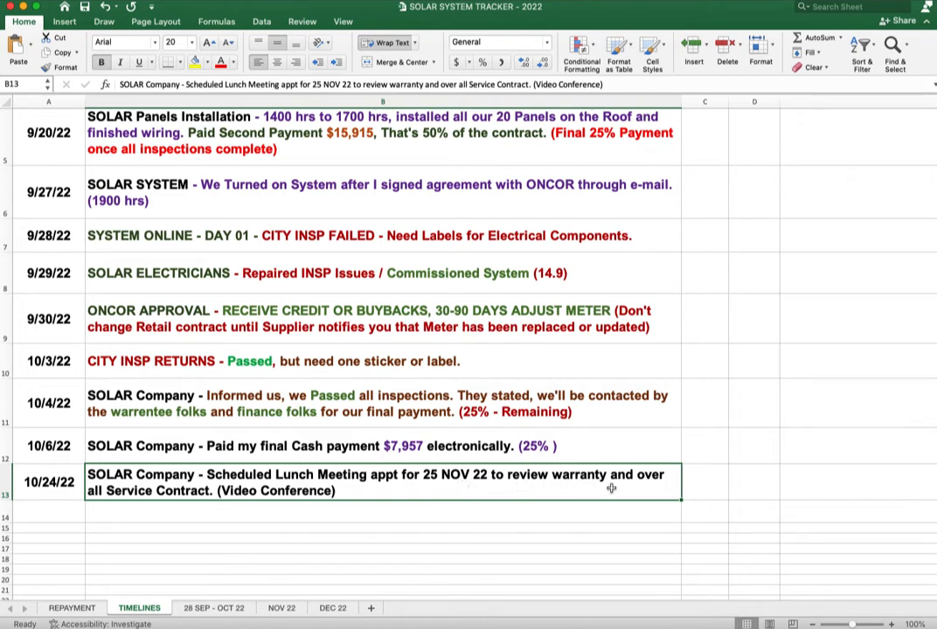
mouse_move(178, 493)
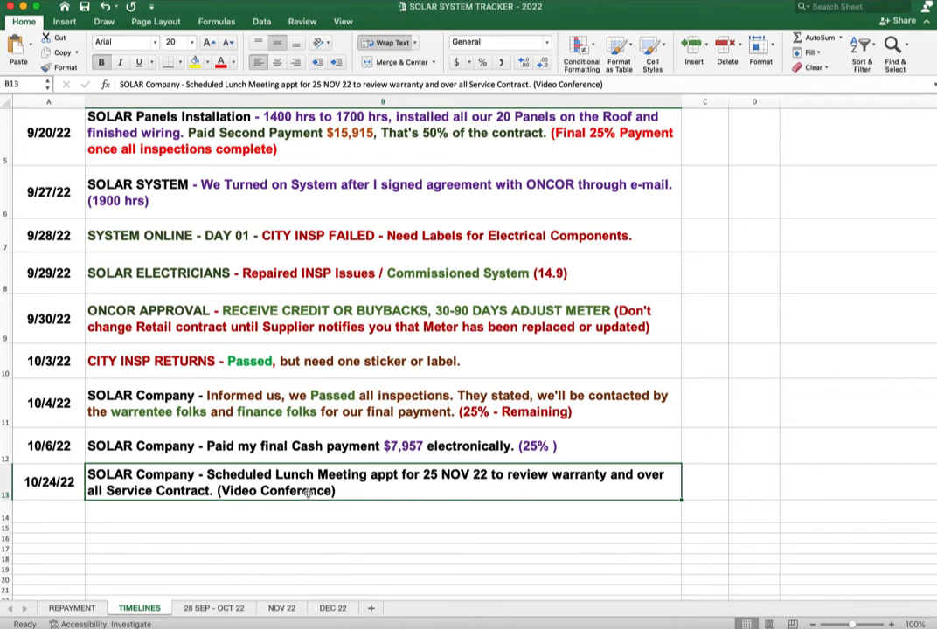
mouse_move(304, 516)
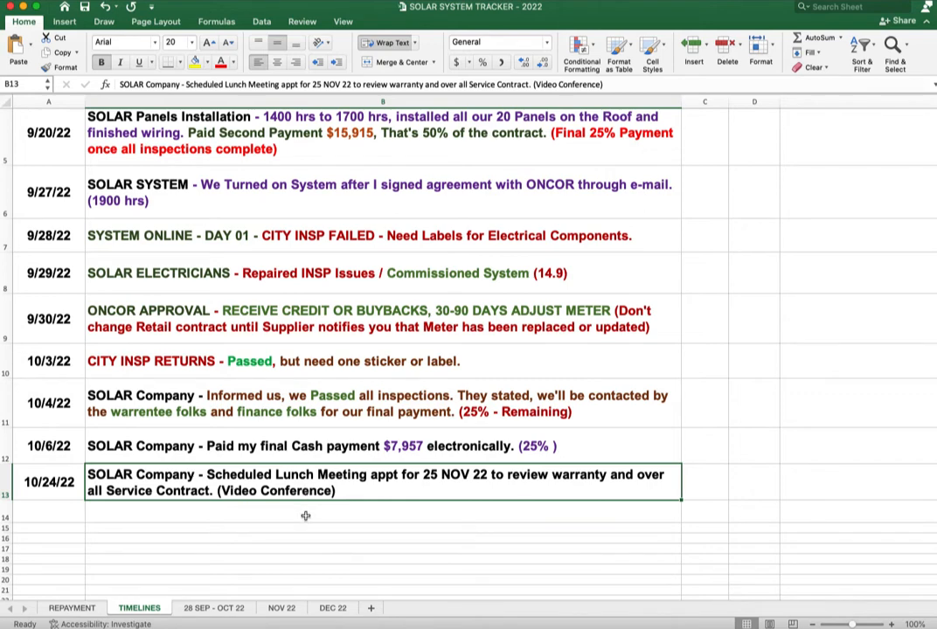
Step: On the 26 SEP - OCT 22 sheet, check the 1238.49 solar produced total, 460.5 production total and 461 KW billed fee note
click(213, 608)
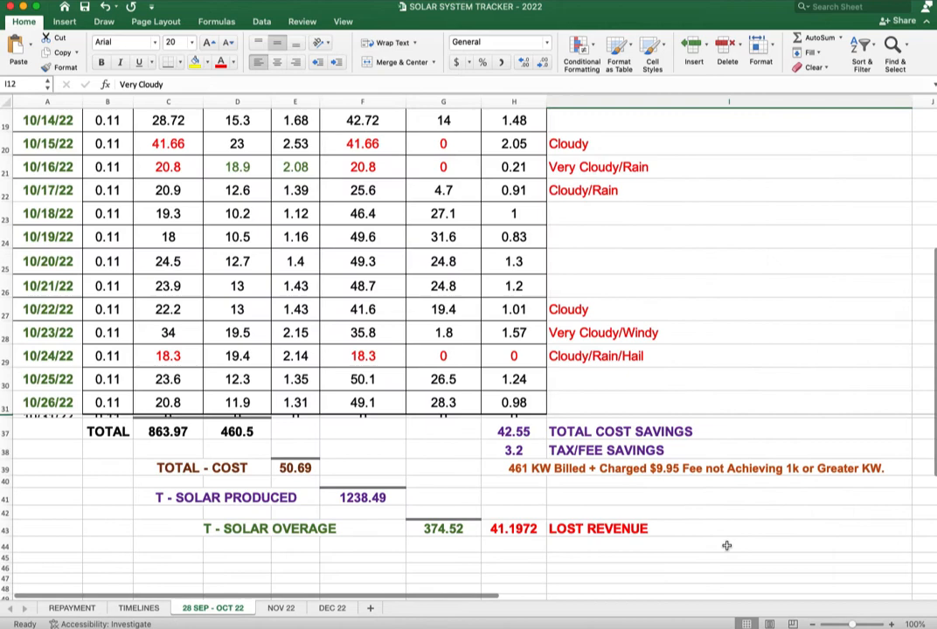
scroll(down, 3)
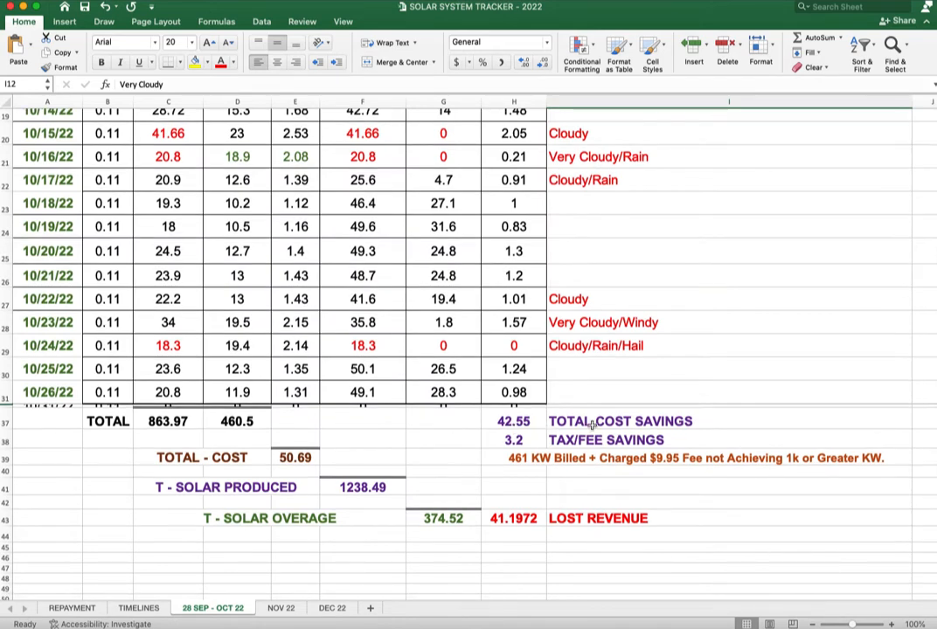
click(361, 486)
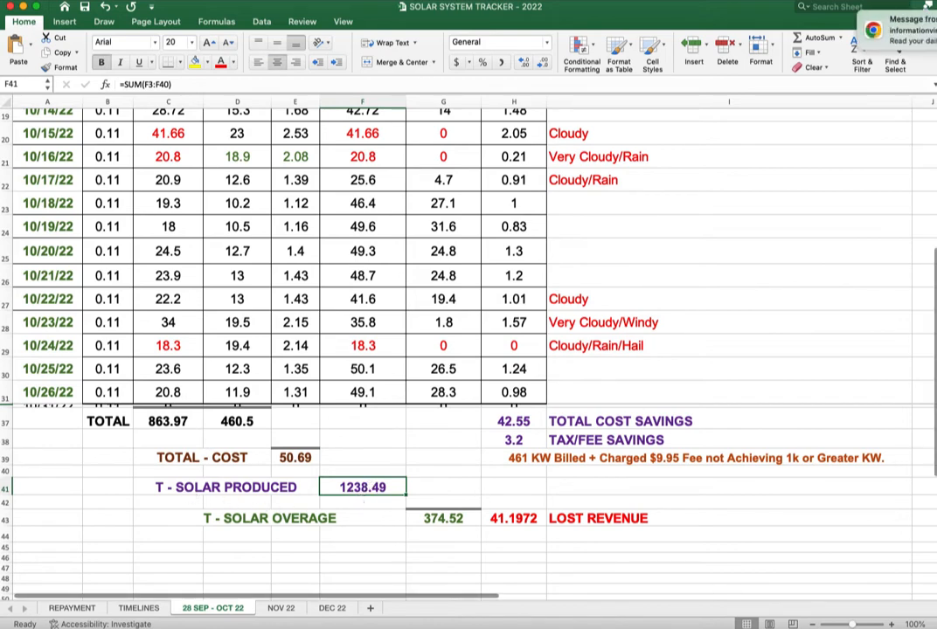
click(238, 420)
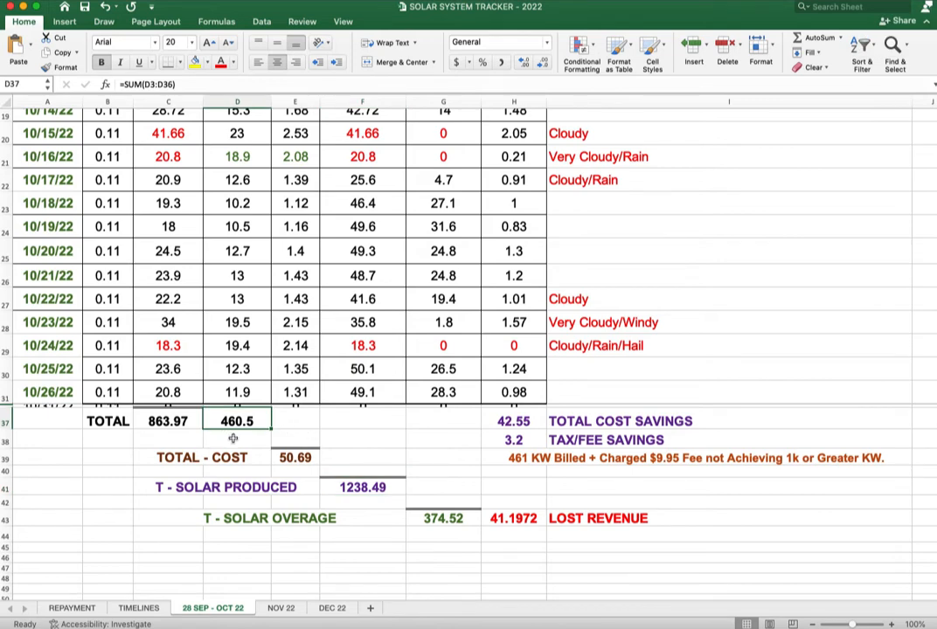
mouse_move(525, 465)
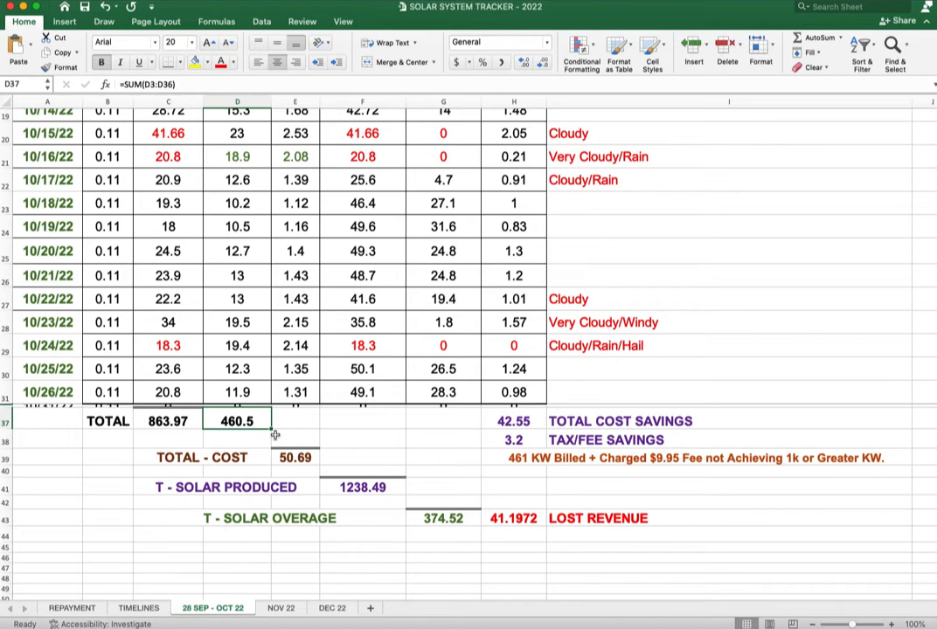
click(692, 458)
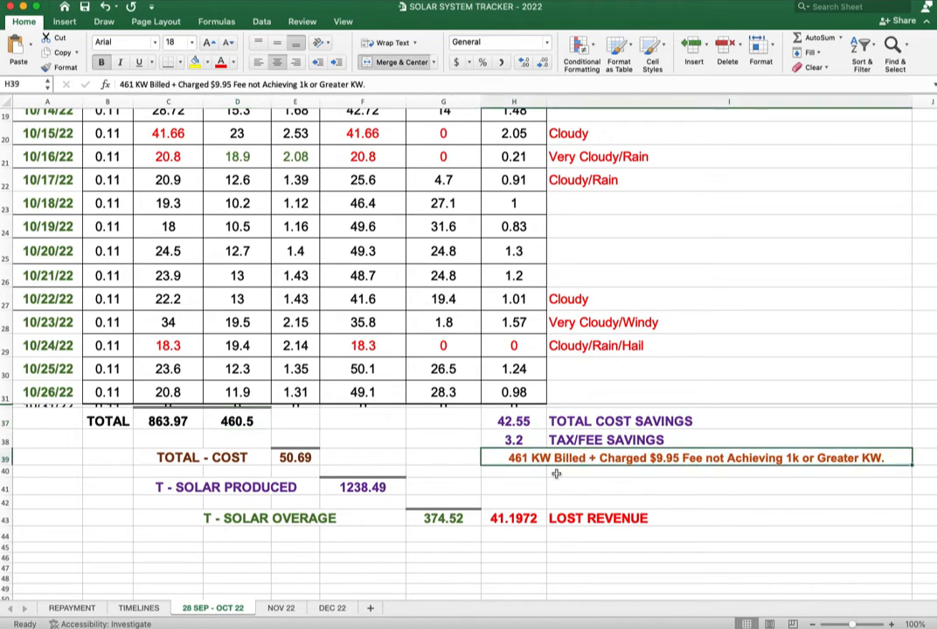
Step: Switch to the REPAYMENT sheet showing October's payment, lost revenue and savings
click(72, 608)
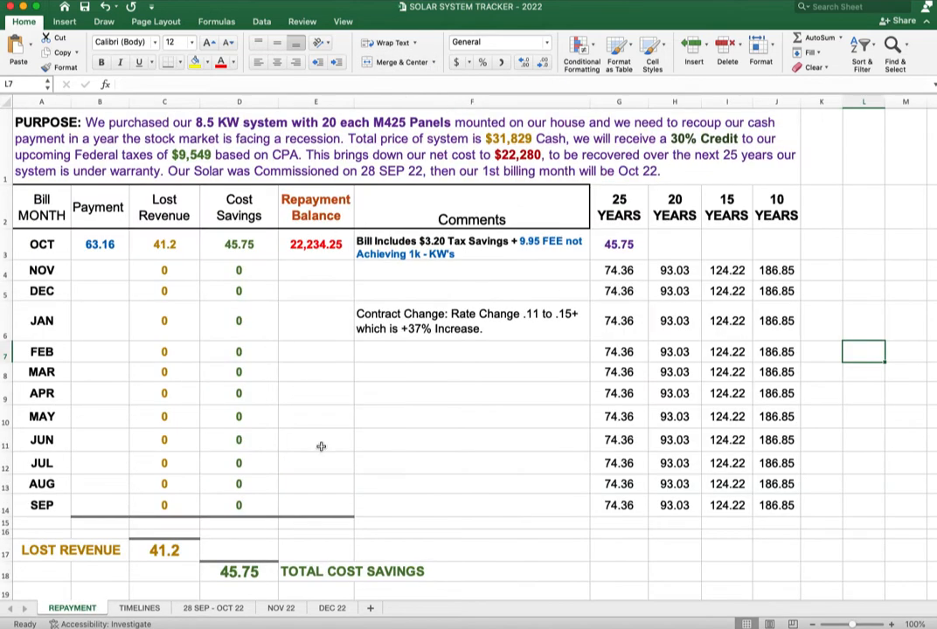
mouse_move(509, 486)
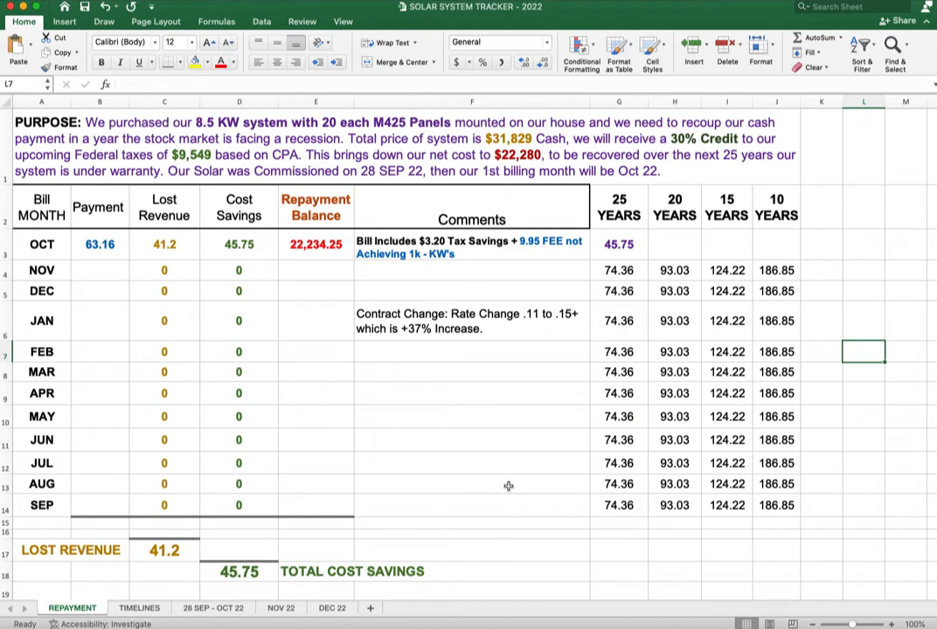
mouse_move(480, 427)
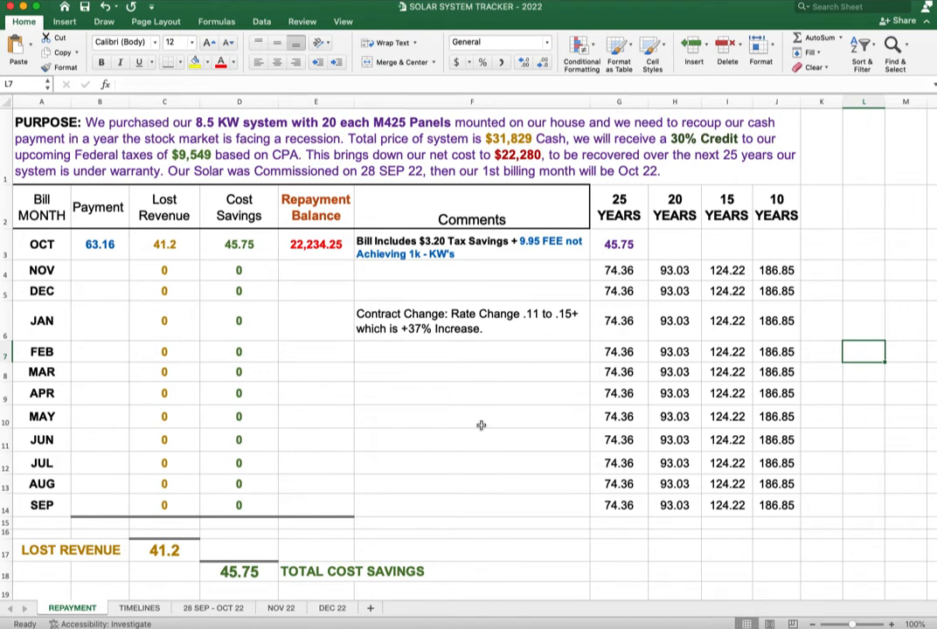
mouse_move(569, 146)
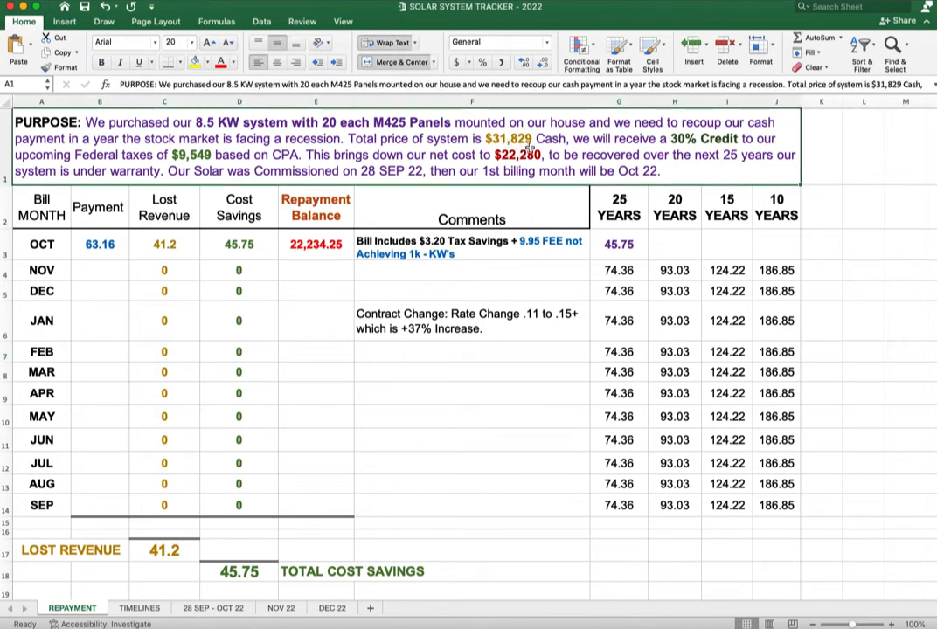
mouse_move(539, 139)
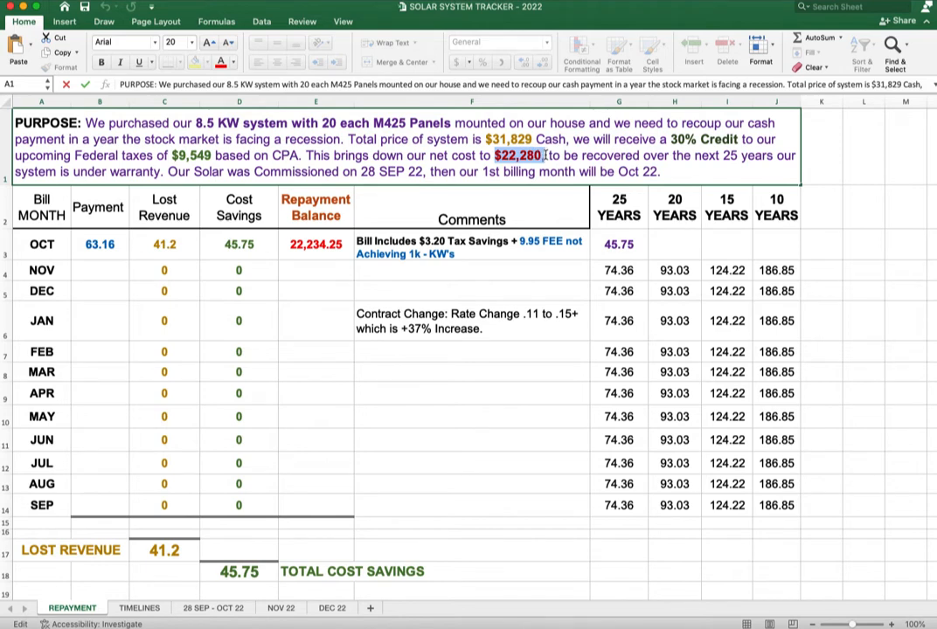
click(472, 394)
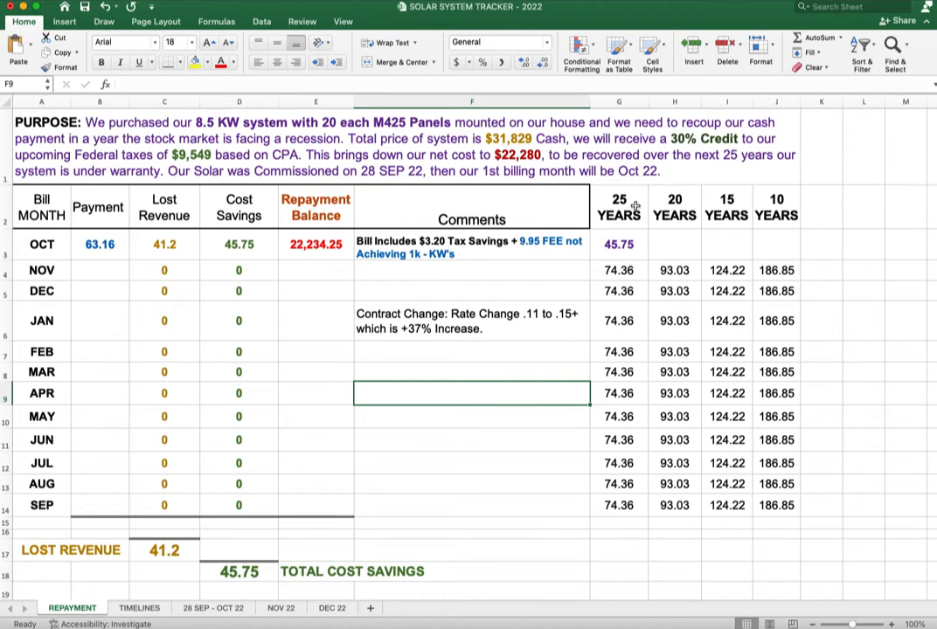
click(619, 206)
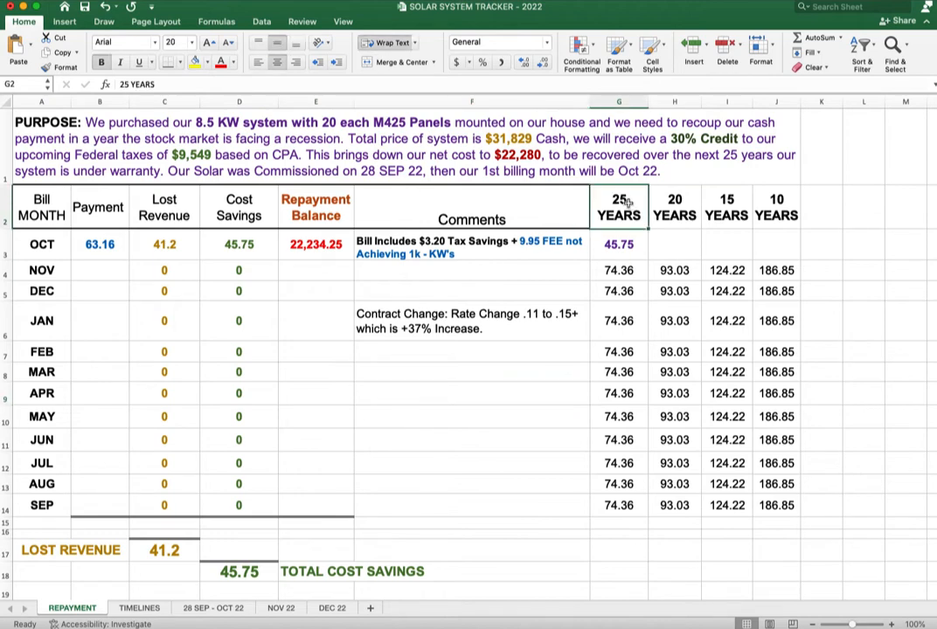
click(675, 207)
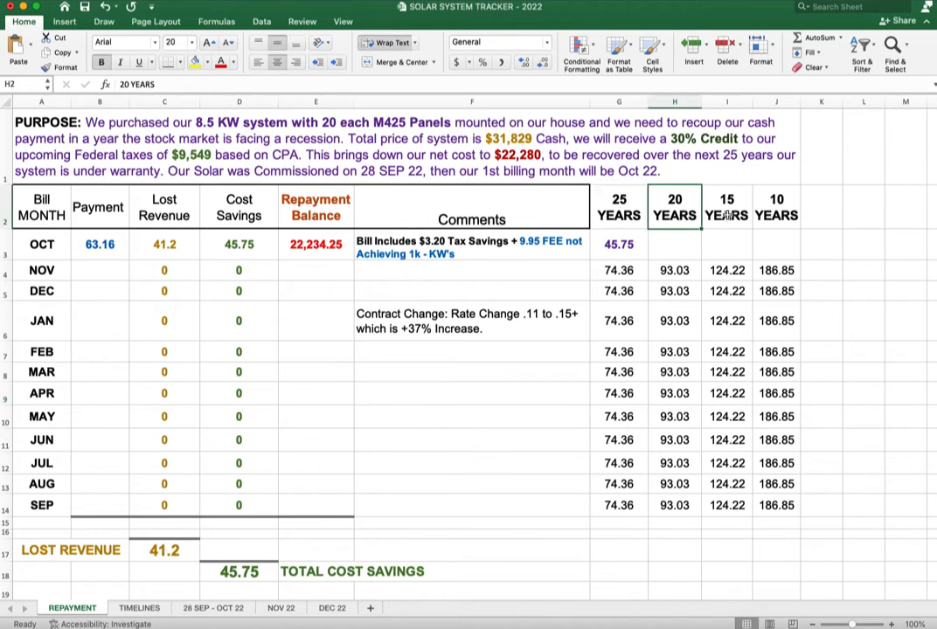
click(776, 207)
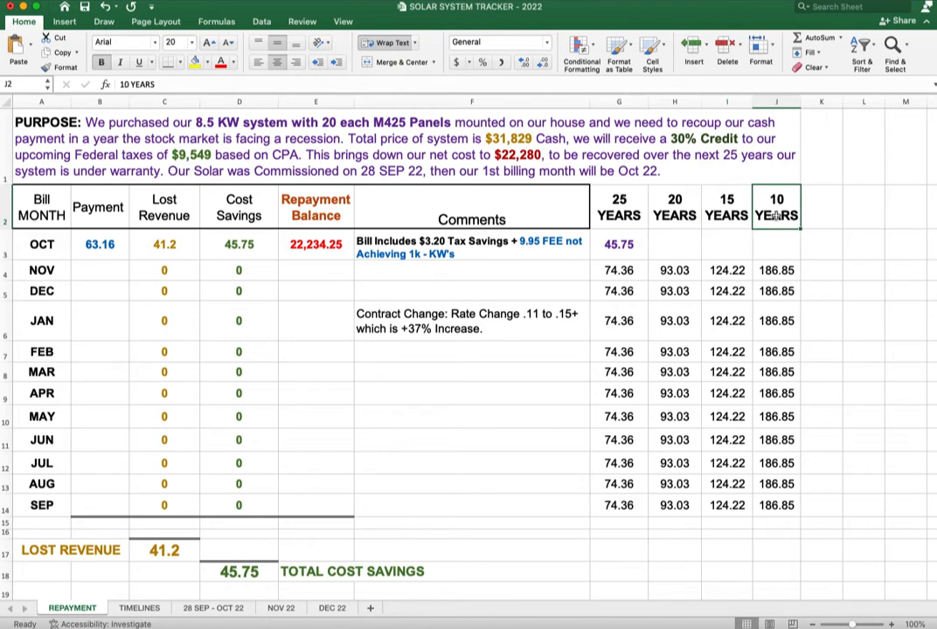
click(619, 207)
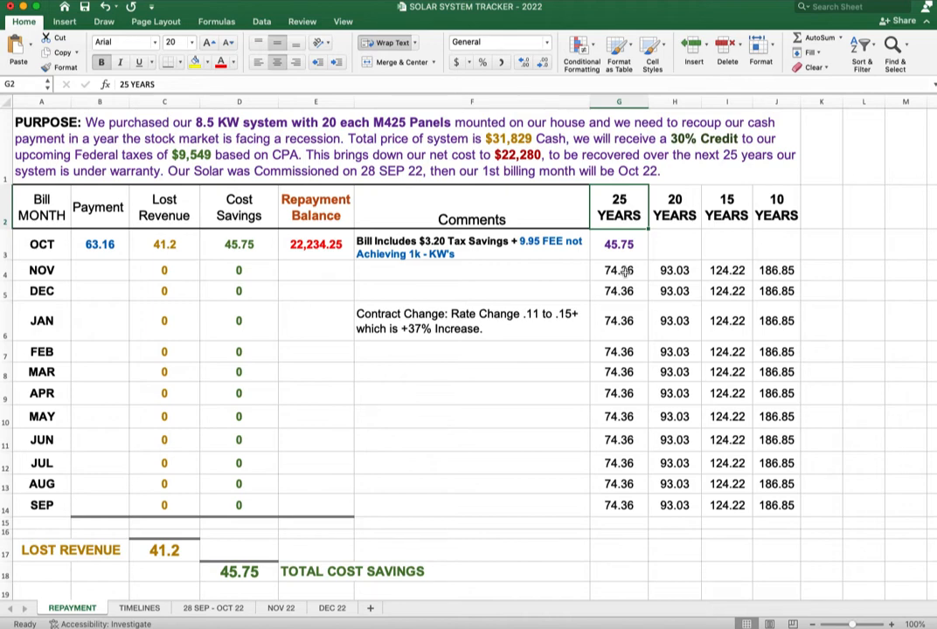
click(619, 269)
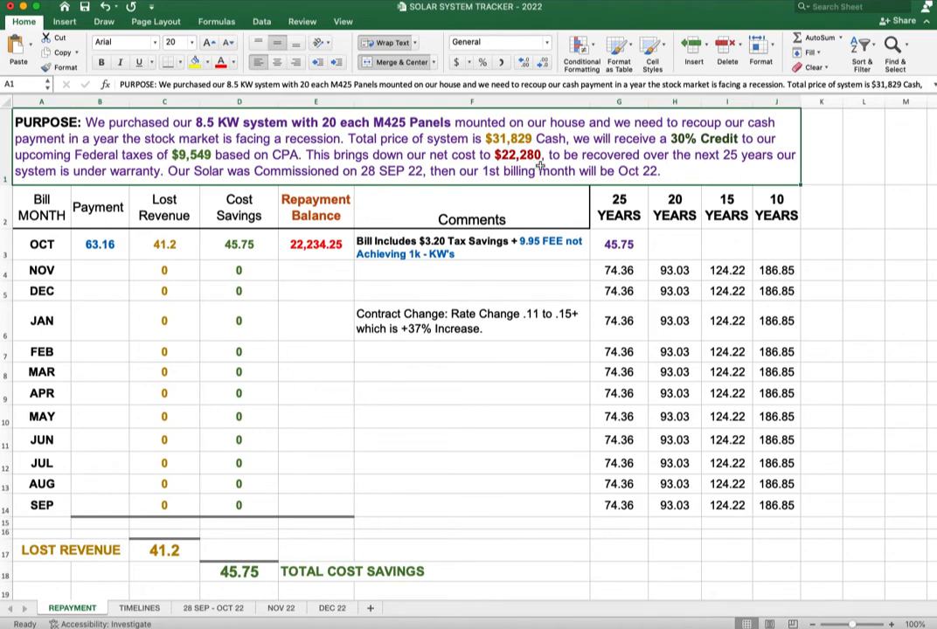
click(674, 269)
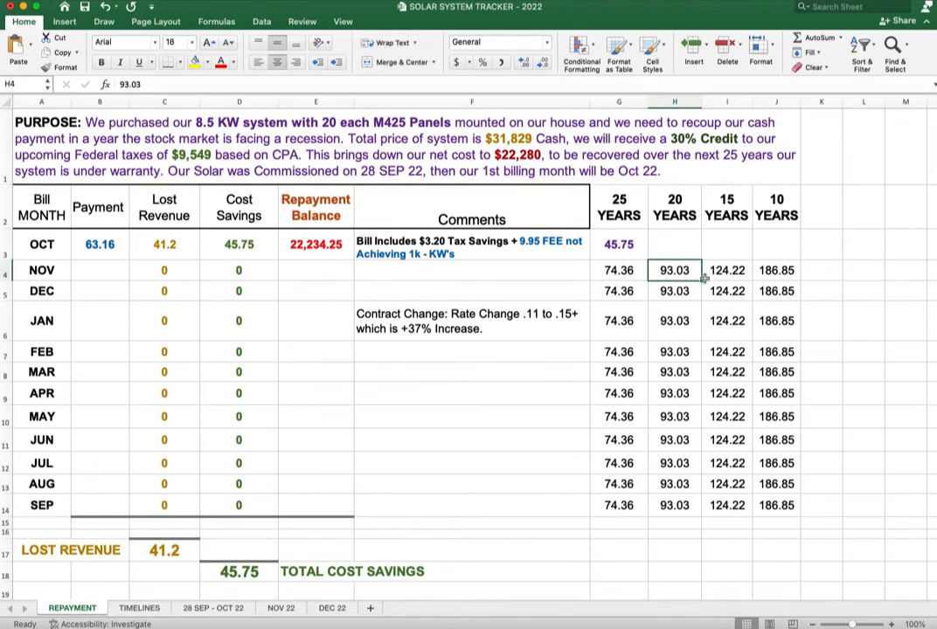
click(675, 207)
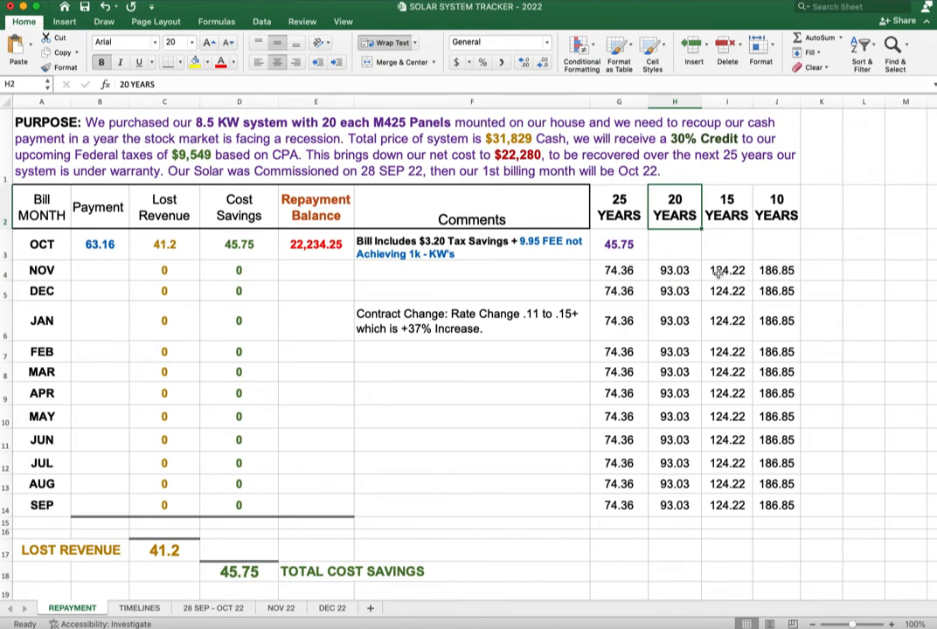
click(727, 270)
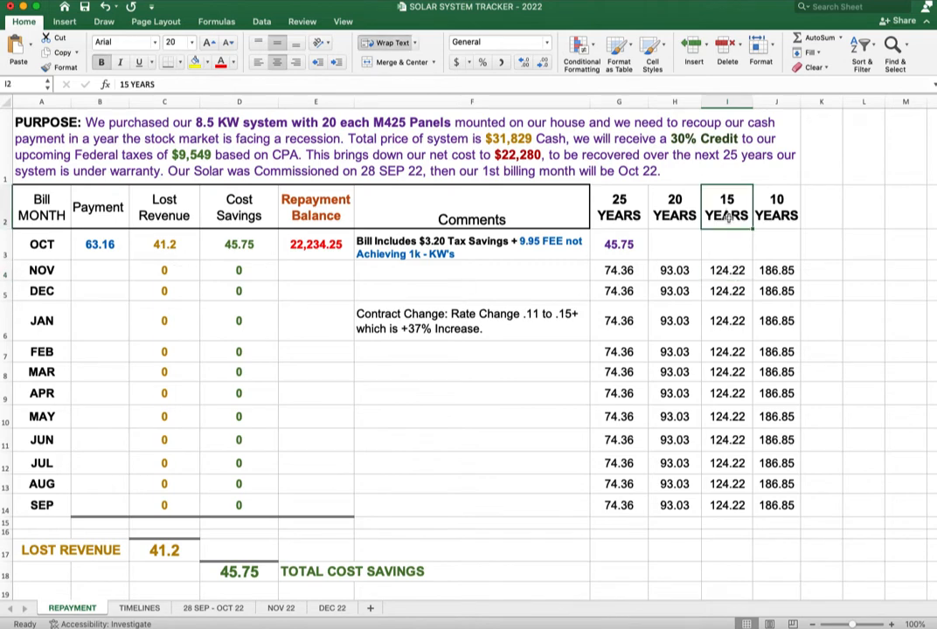
click(777, 269)
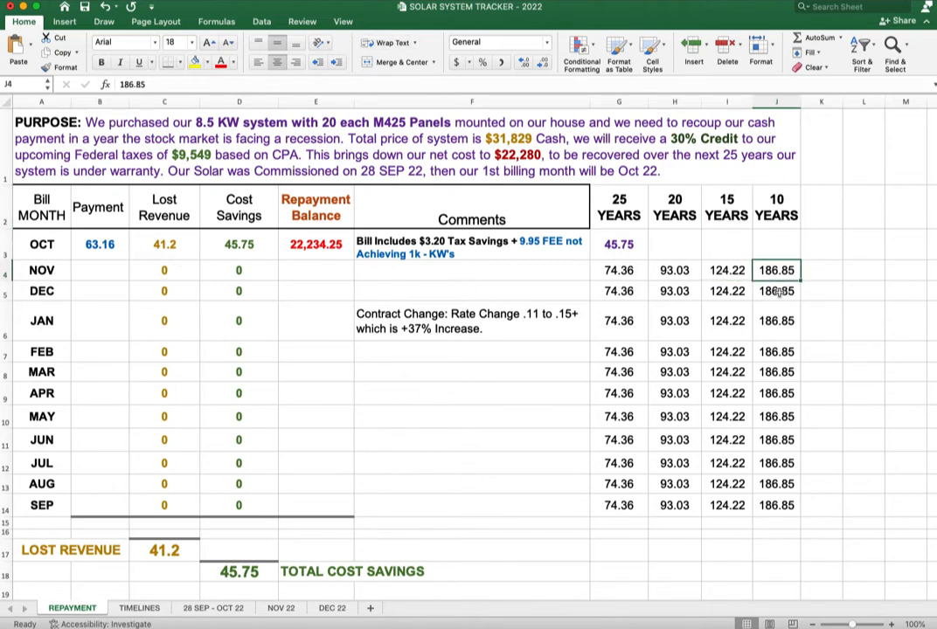
click(776, 207)
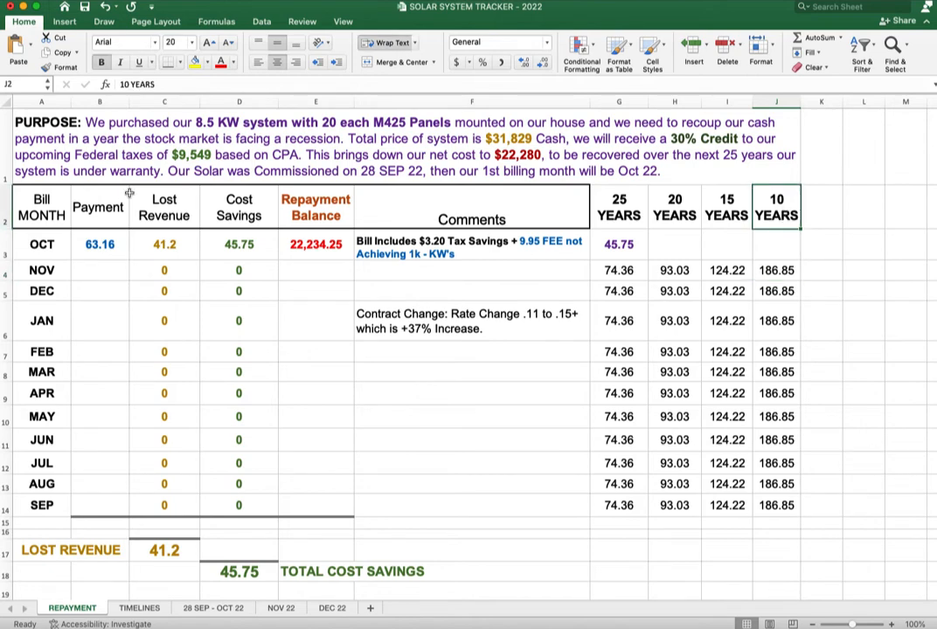
mouse_move(315, 444)
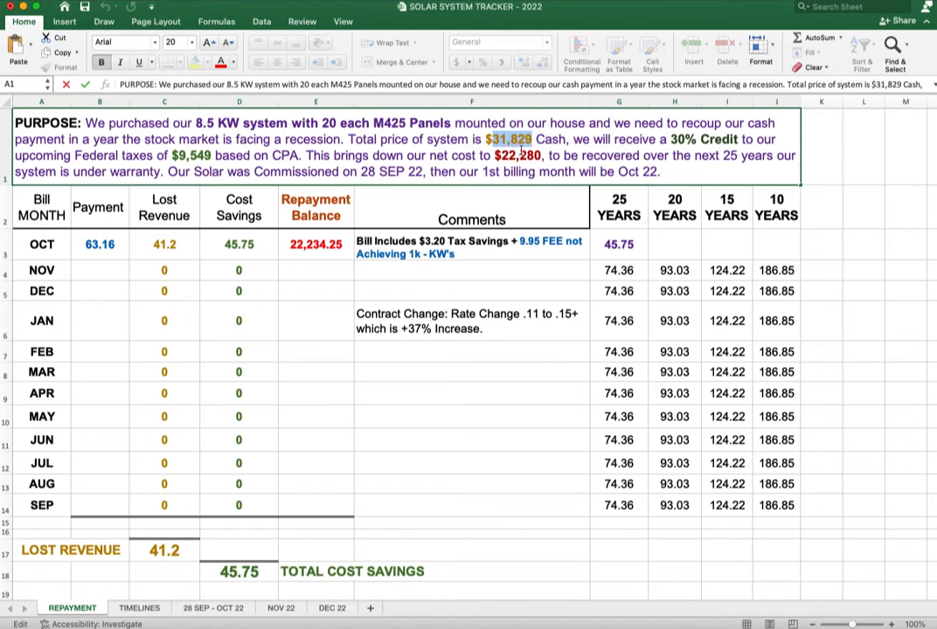
click(98, 245)
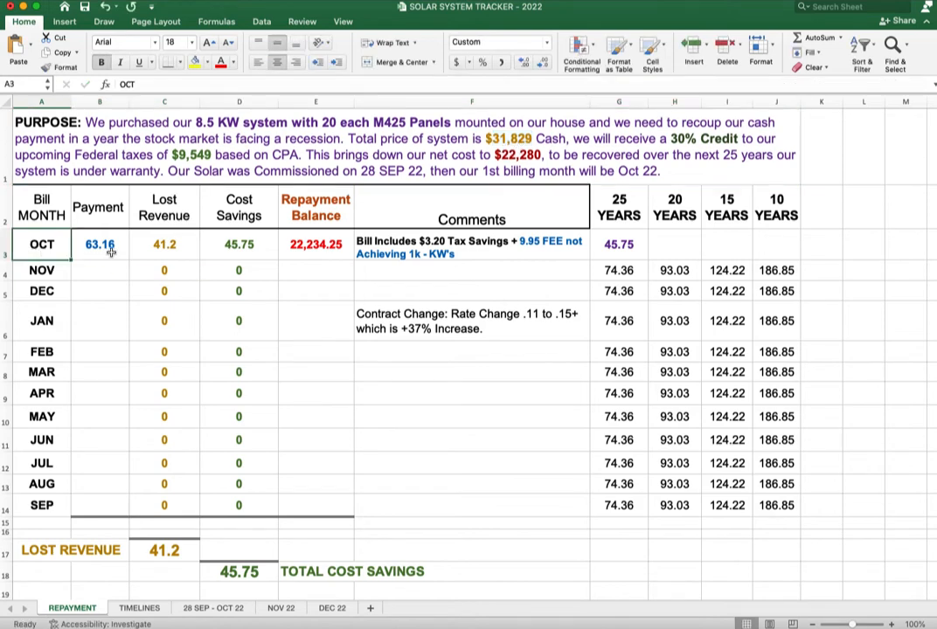
click(98, 245)
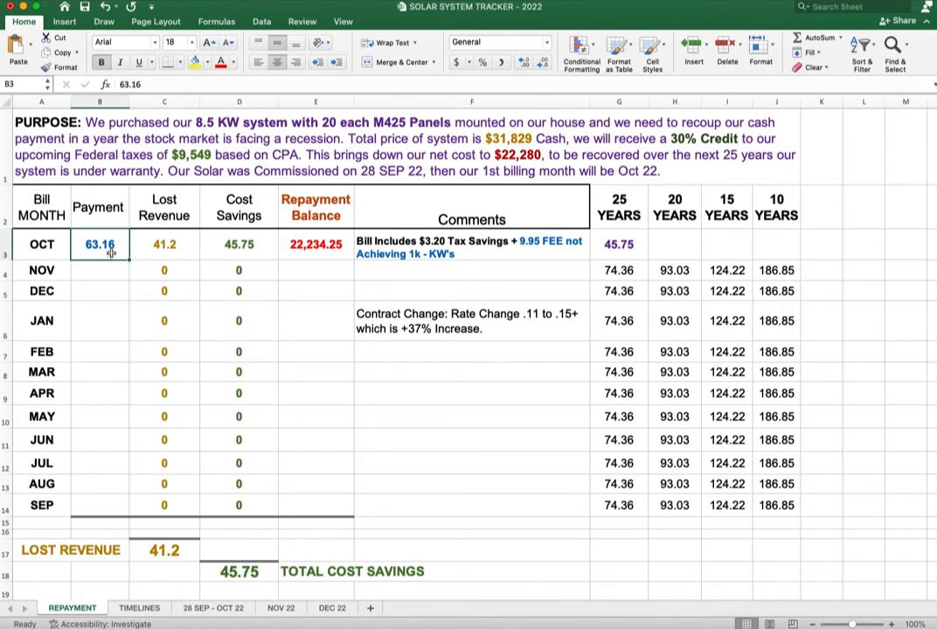
click(472, 245)
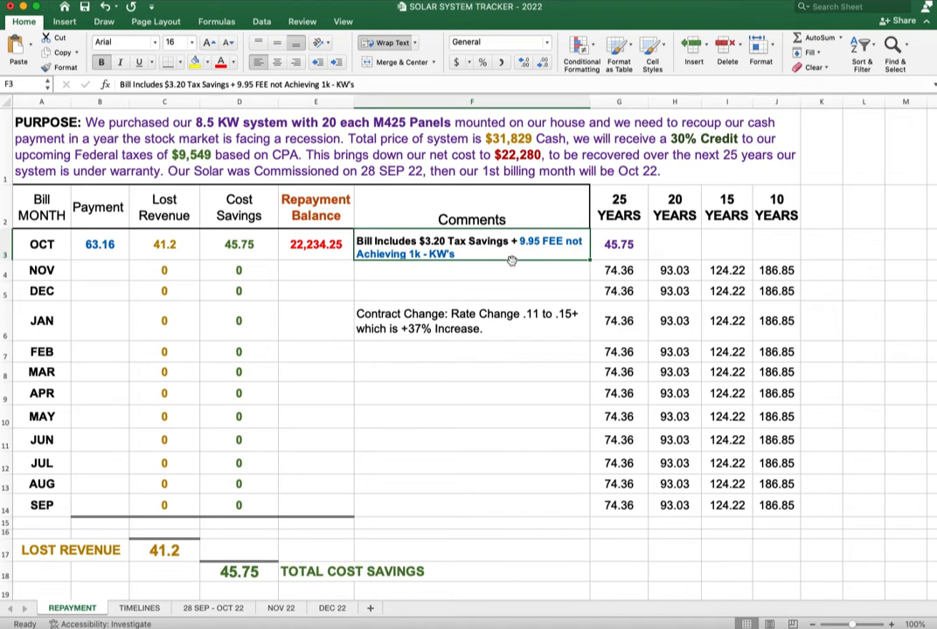
mouse_move(556, 252)
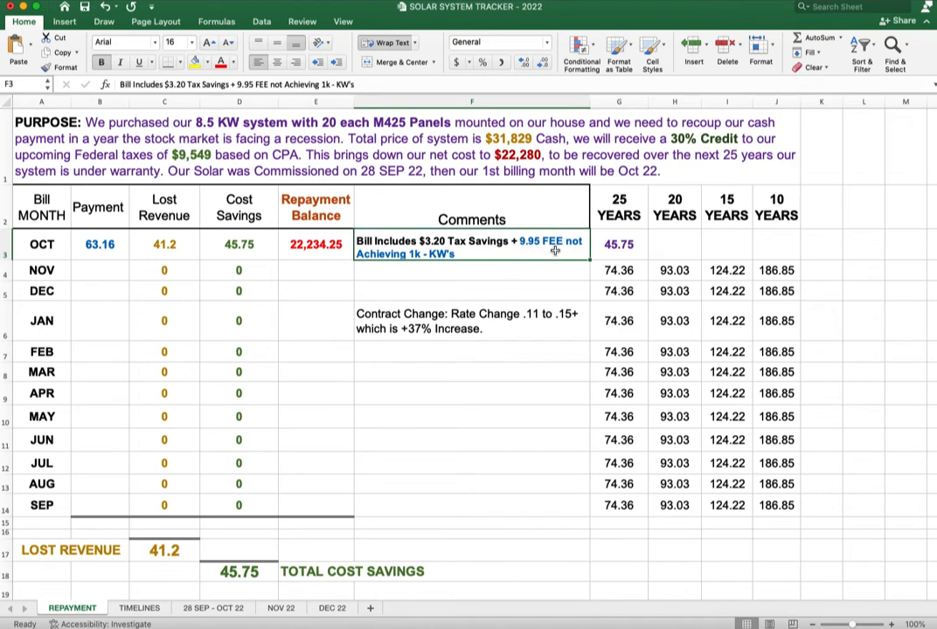
mouse_move(420, 269)
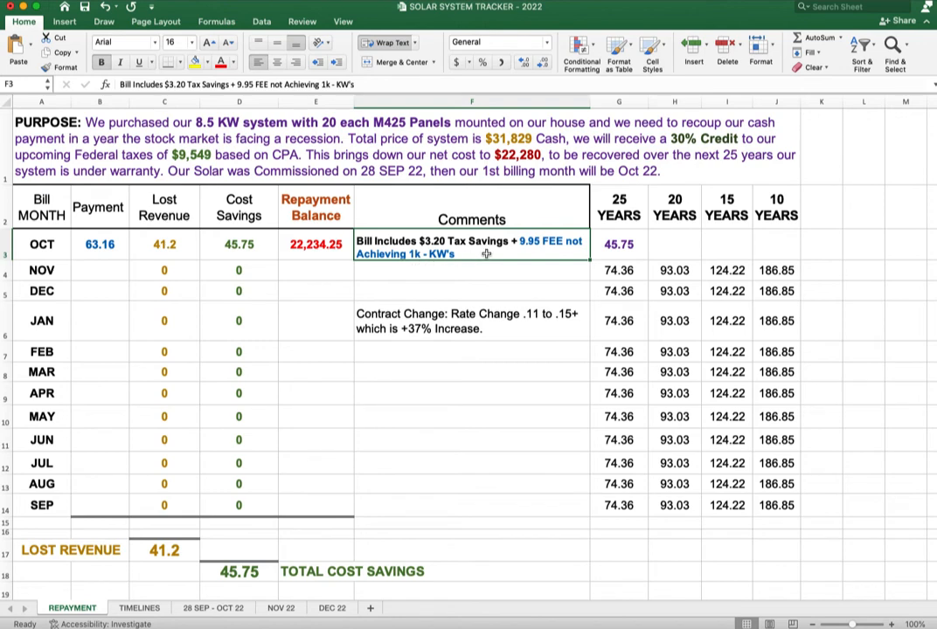
click(472, 322)
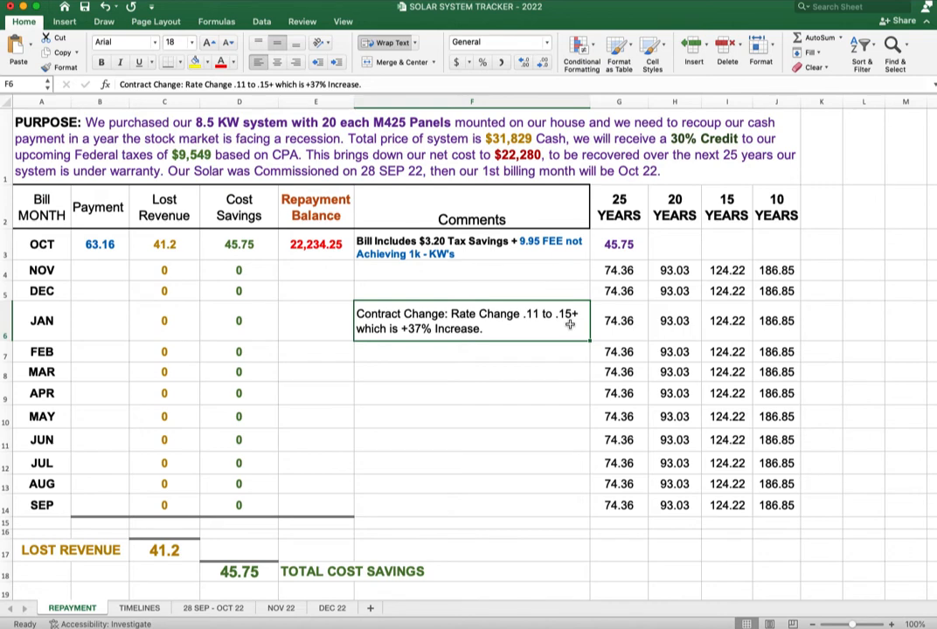
mouse_move(574, 325)
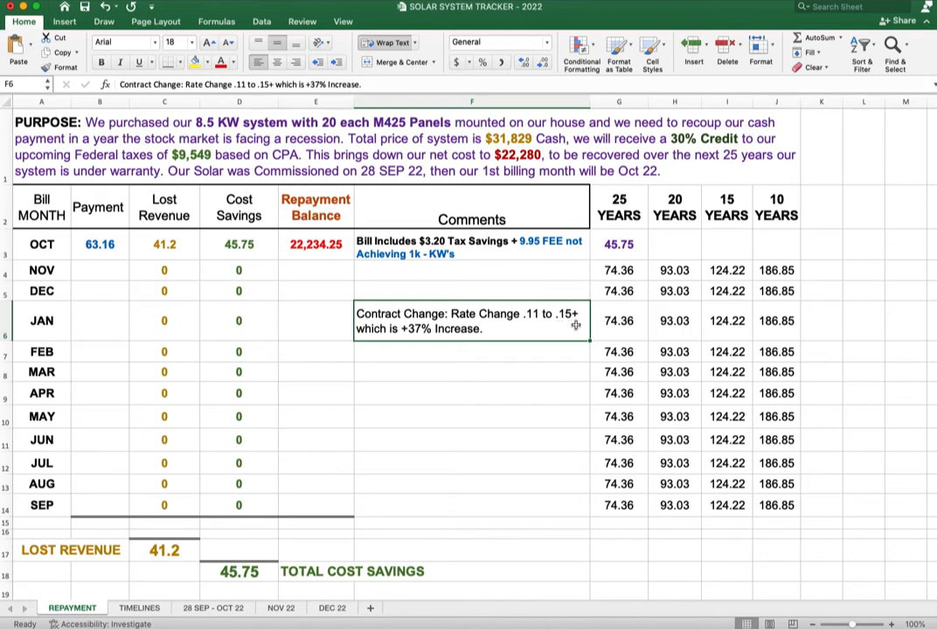
mouse_move(570, 323)
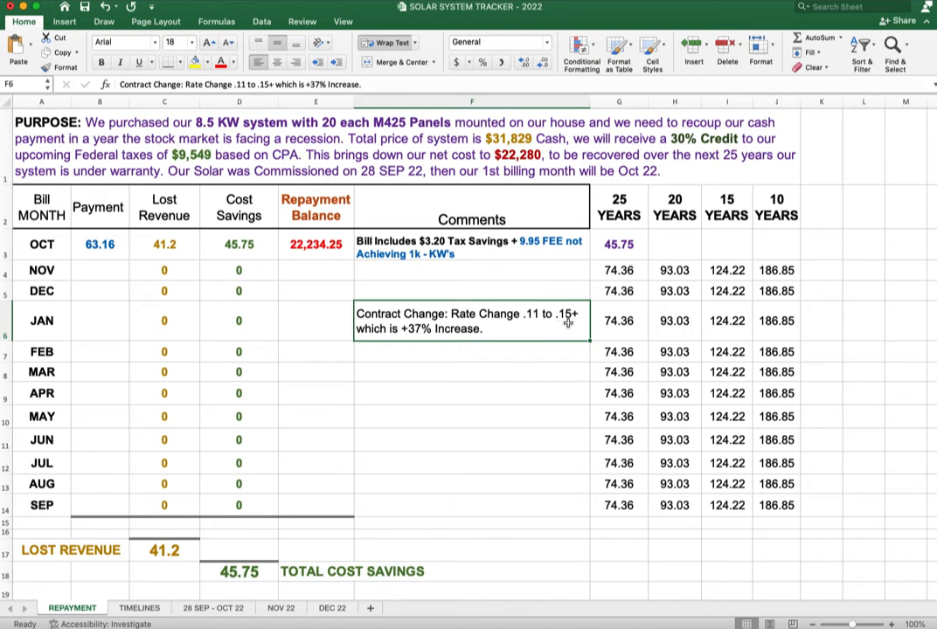
mouse_move(463, 336)
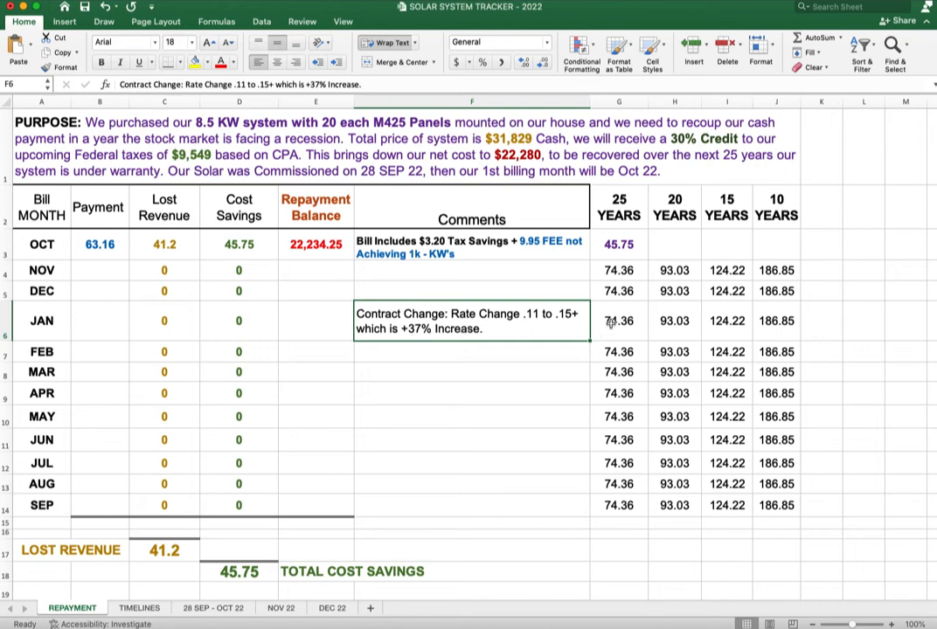
mouse_move(627, 346)
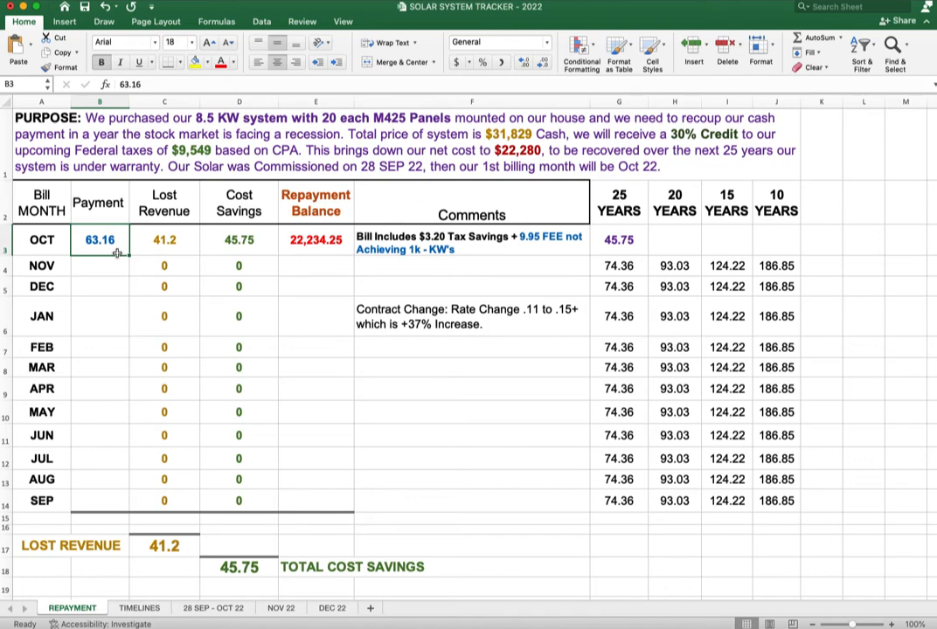
click(164, 240)
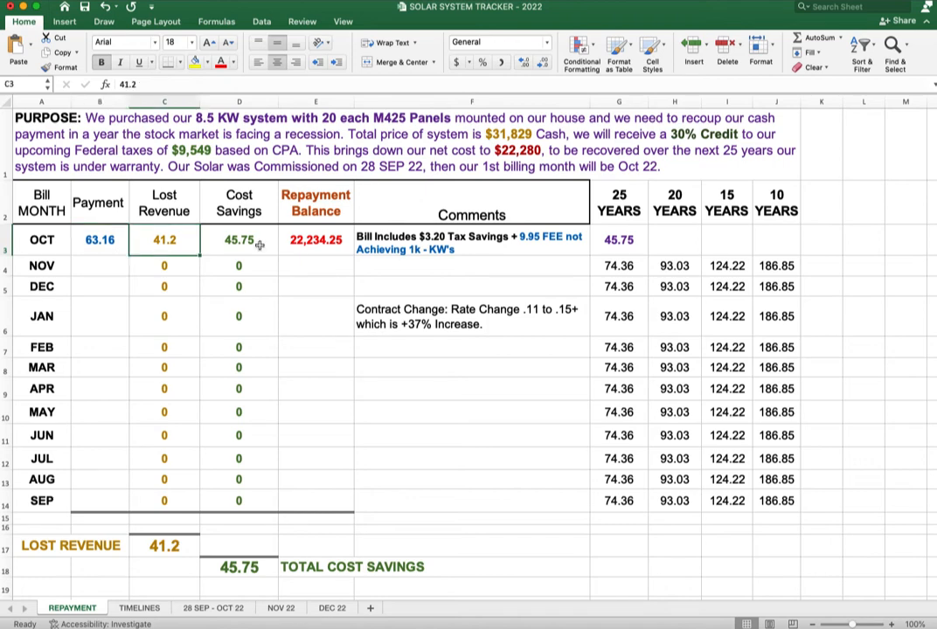
click(240, 240)
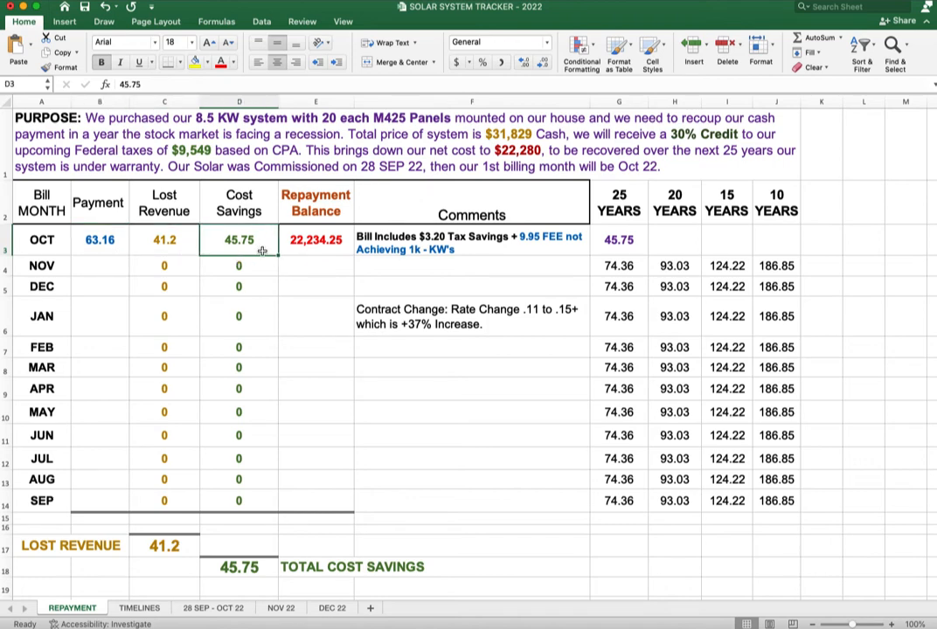
click(619, 239)
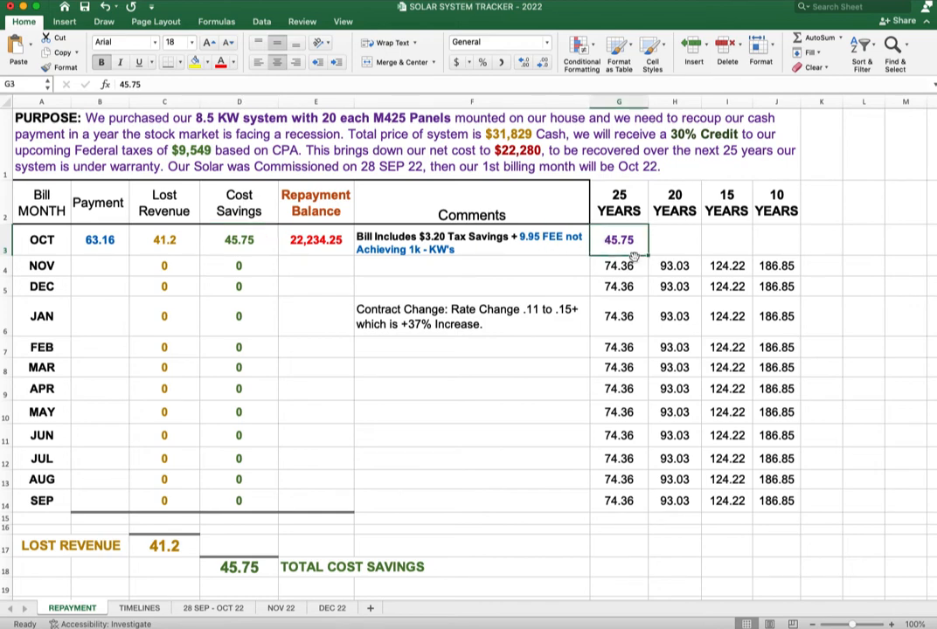
mouse_move(631, 227)
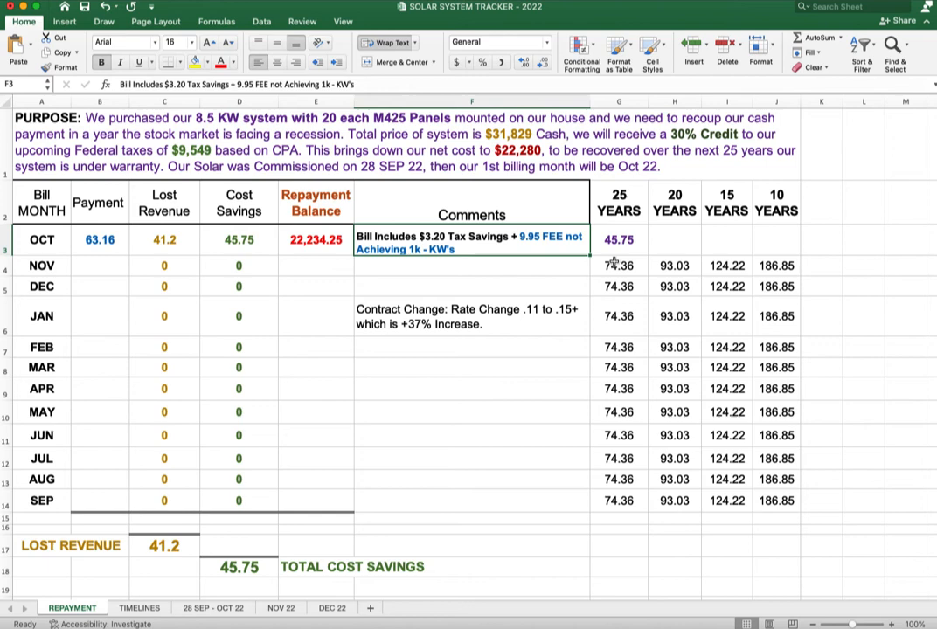
mouse_move(412, 329)
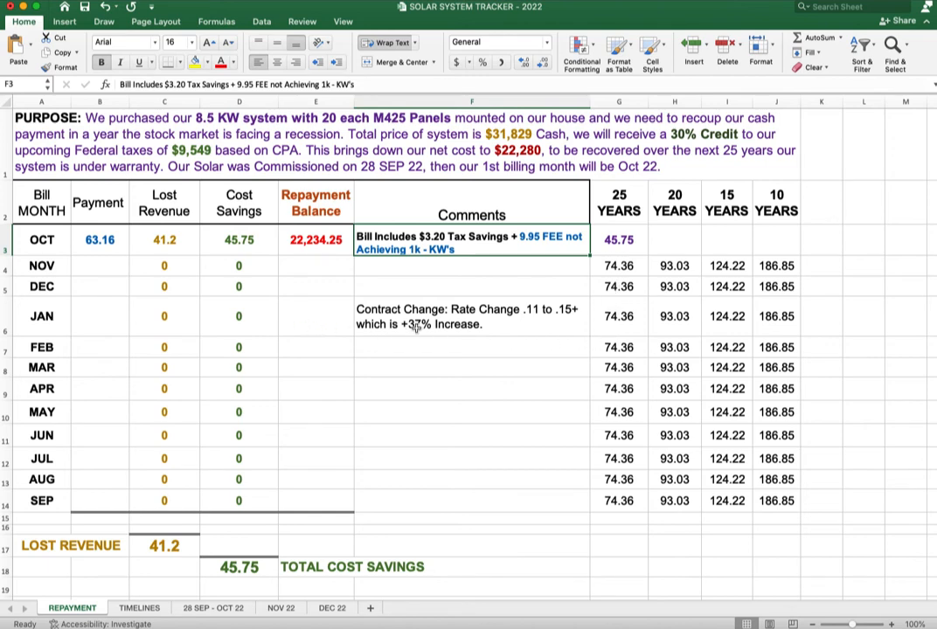
click(472, 314)
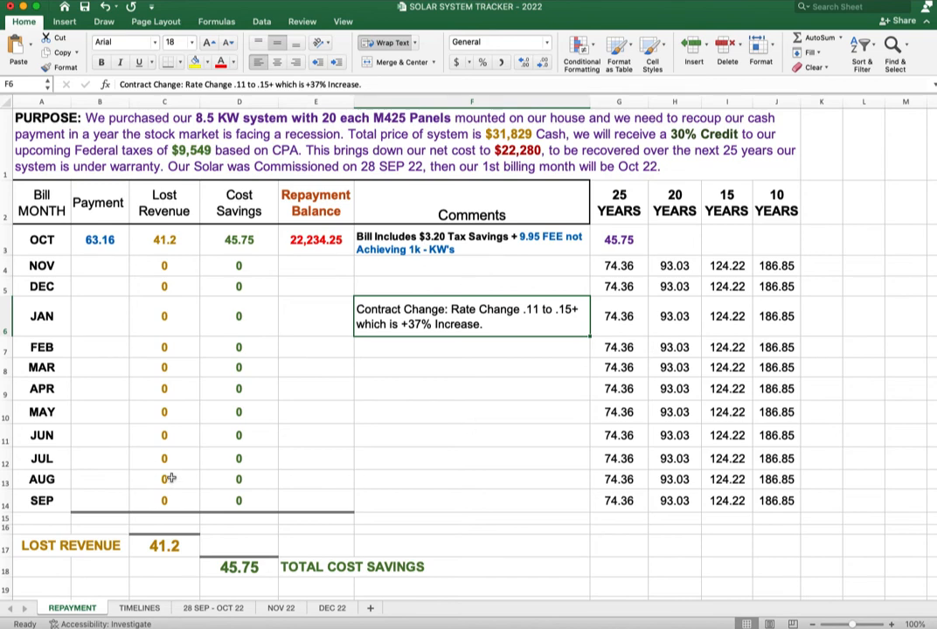
mouse_move(318, 496)
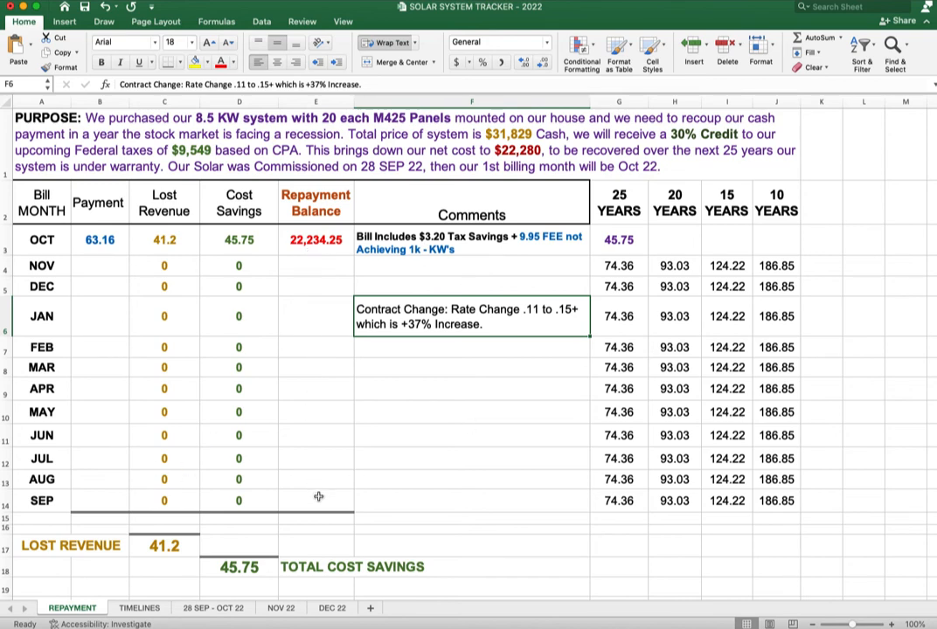
mouse_move(510, 436)
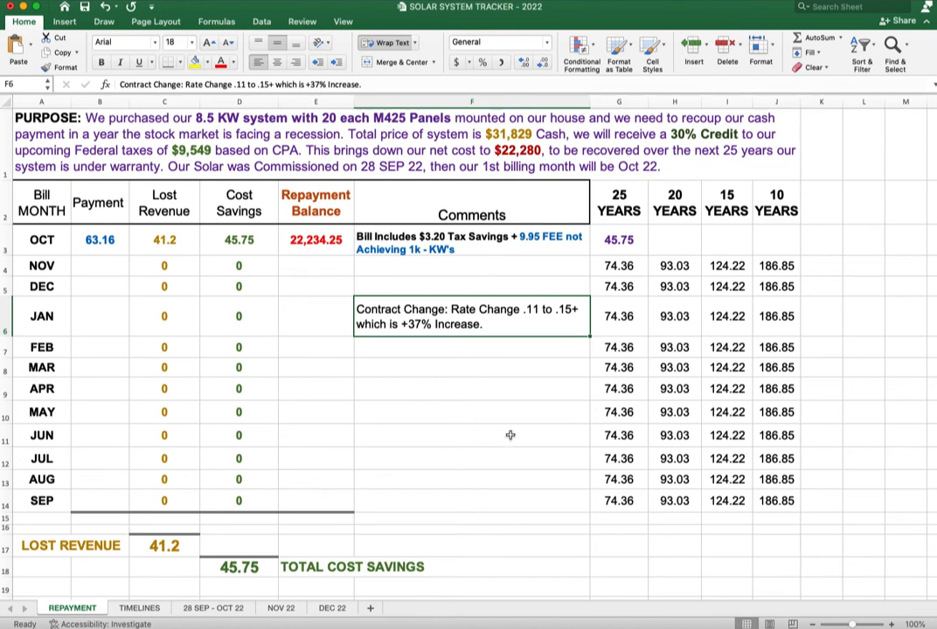